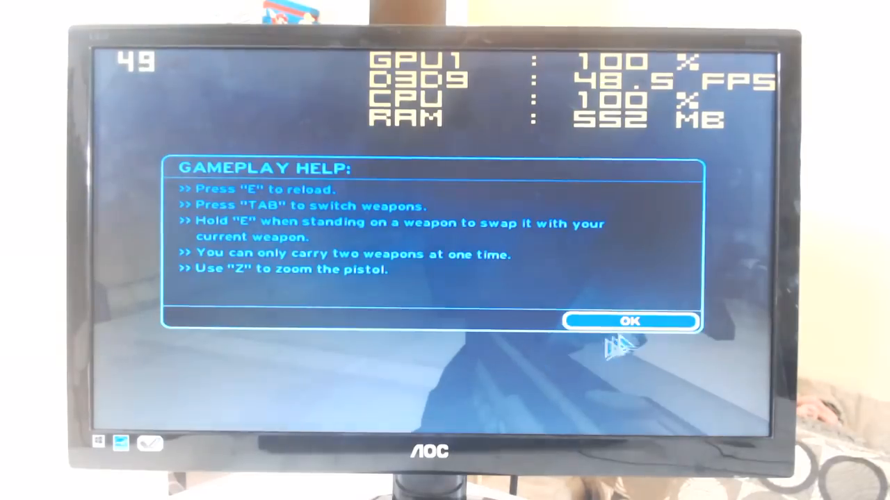
Confirm the Gameplay Help dialog with OK and resume play in the corridor with the rifle
left_click(631, 321)
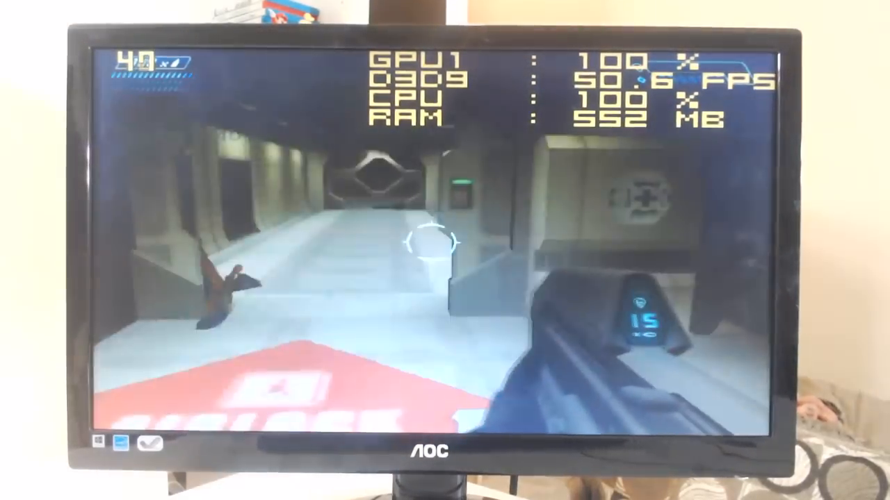